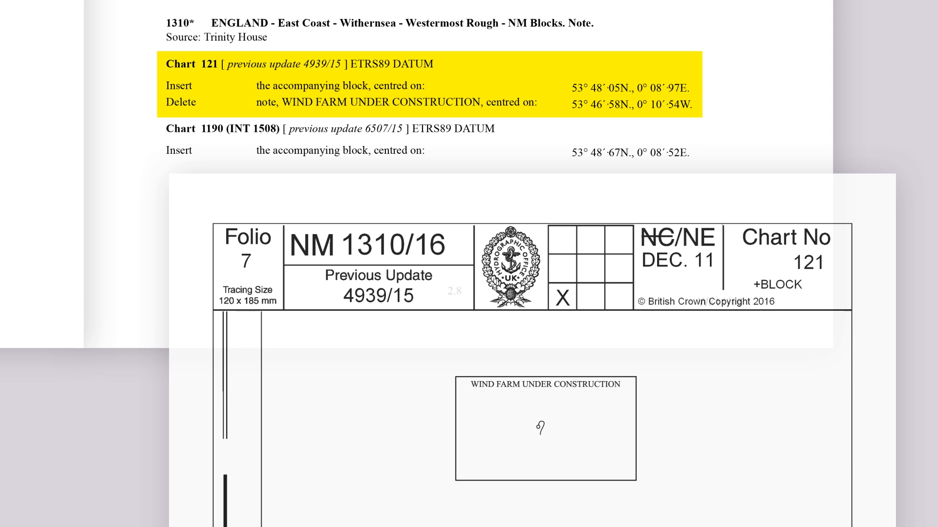
Begin a new magenta entry after 2016 on the NP133A correction record sheet.
double_click(545, 430)
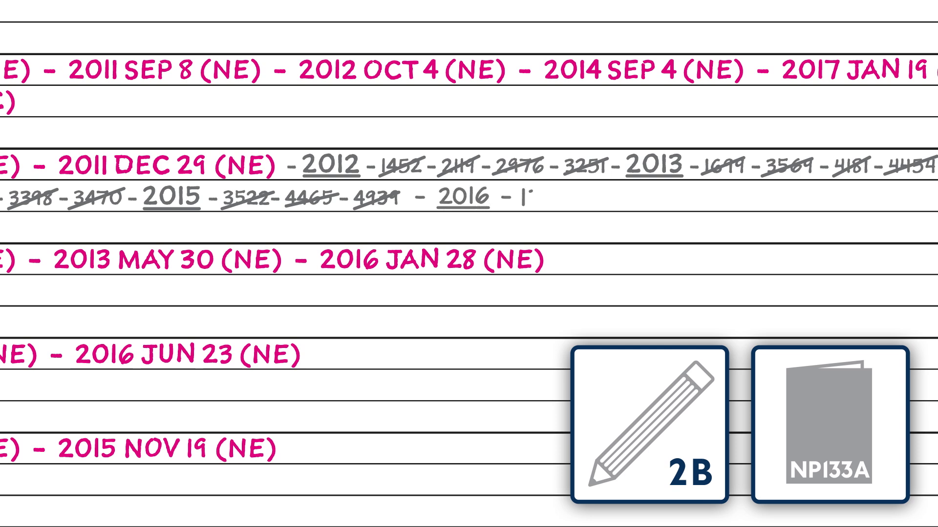
Enter update number 1310 after the 2016 heading on the record sheet.
type("1310")
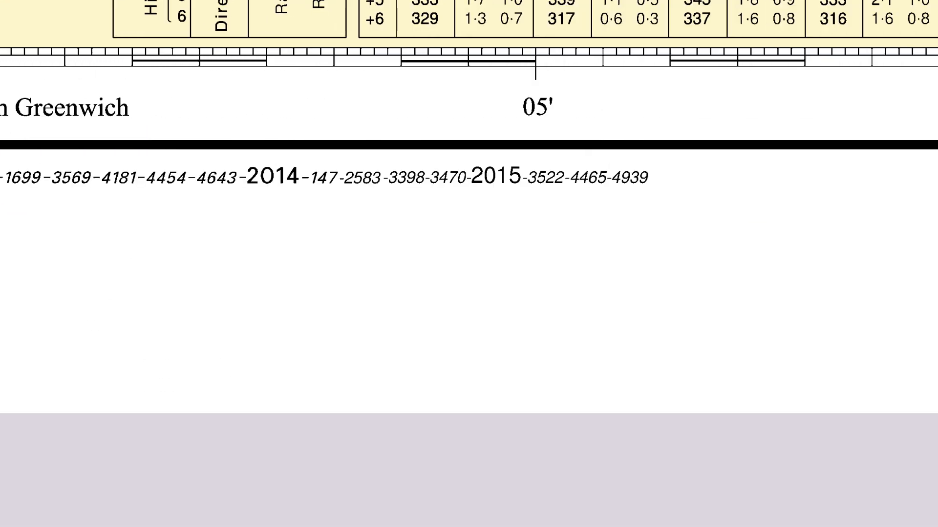
Add '- 2016' in magenta after 4939 in the chart's bottom margin.
double_click(496, 178)
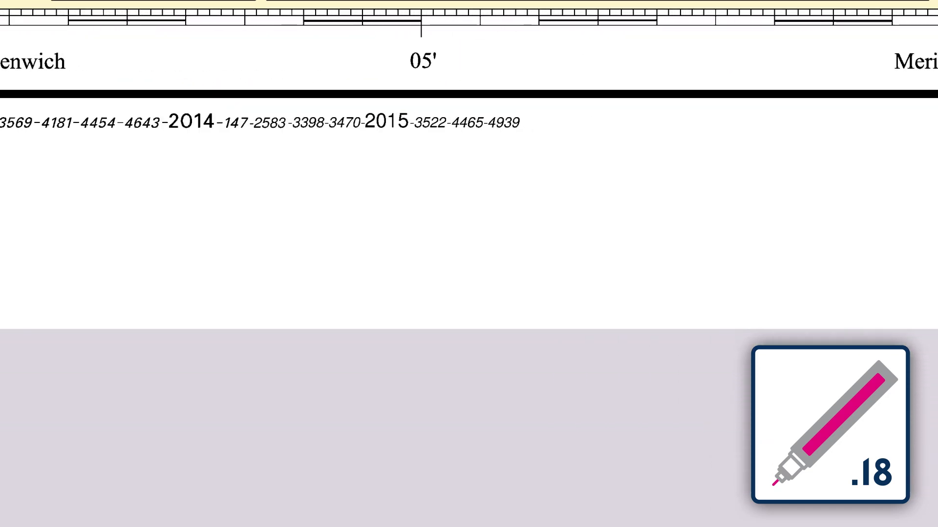
type("- 2016")
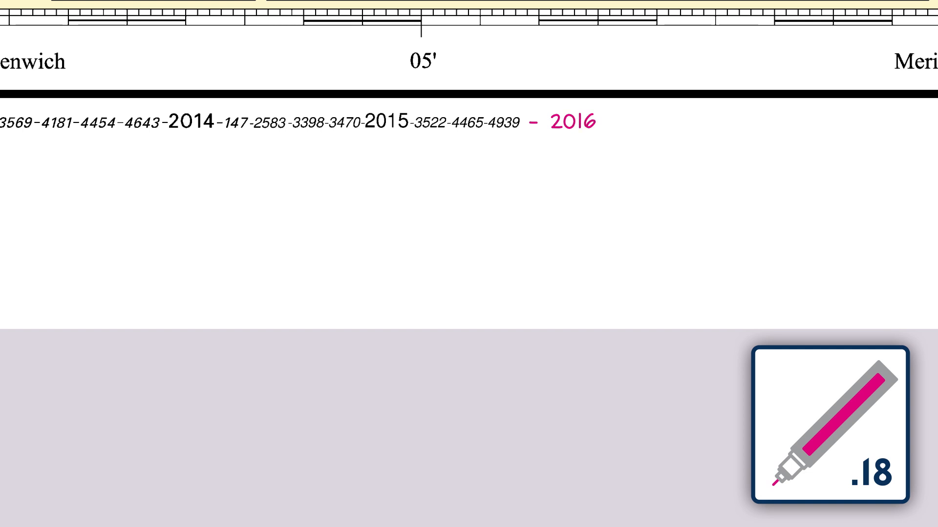